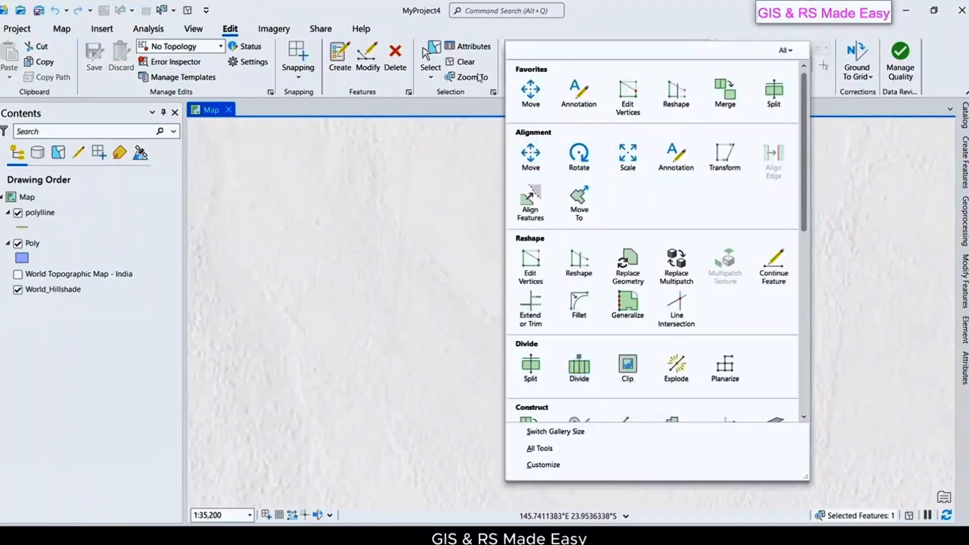
{"action": "mouse_move", "coordinate": [320, 77]}
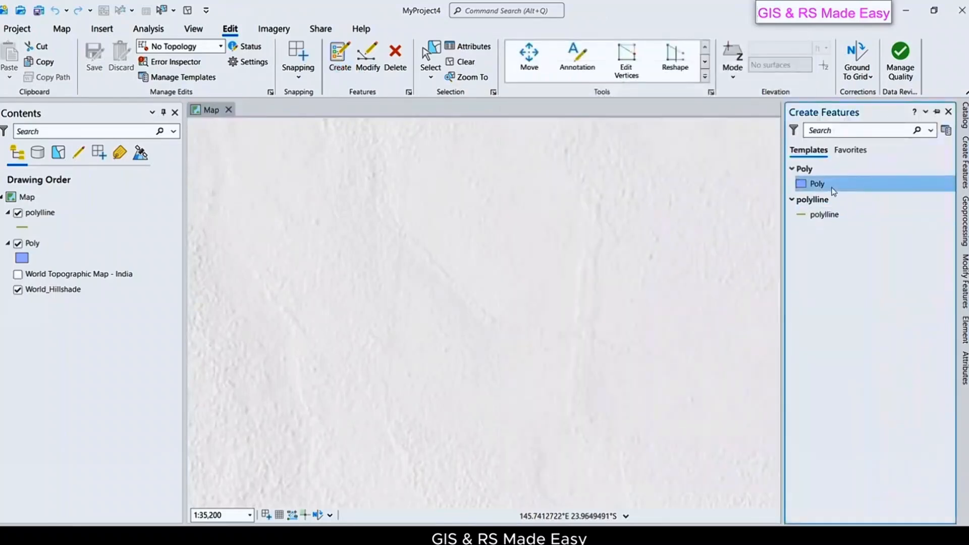
Draw a slightly tilted rectangular polygon on the Poly layer using its feature template
{"action": "left_click", "coordinate": [816, 183]}
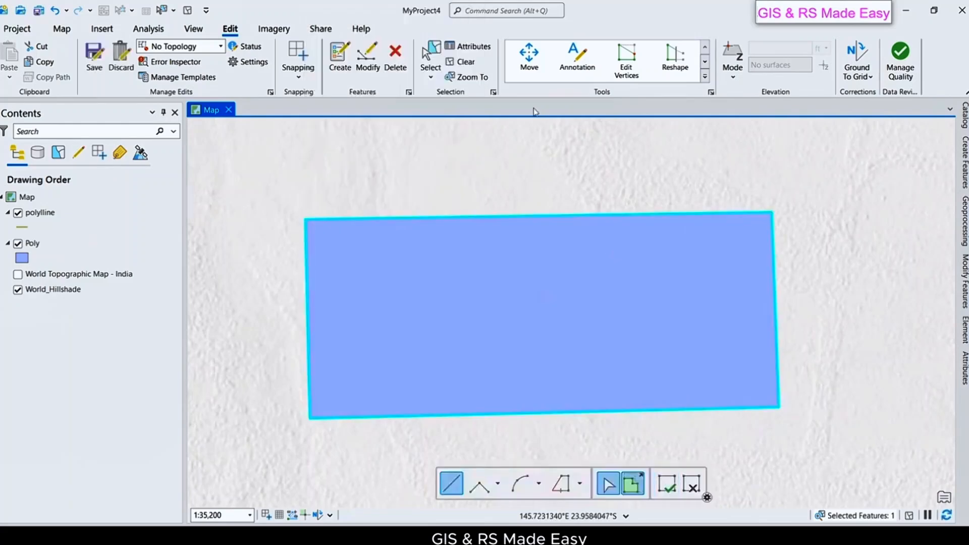
Start the Divide tool from the editing Tools gallery on the rectangle with Proportional Area
{"action": "left_click", "coordinate": [710, 77]}
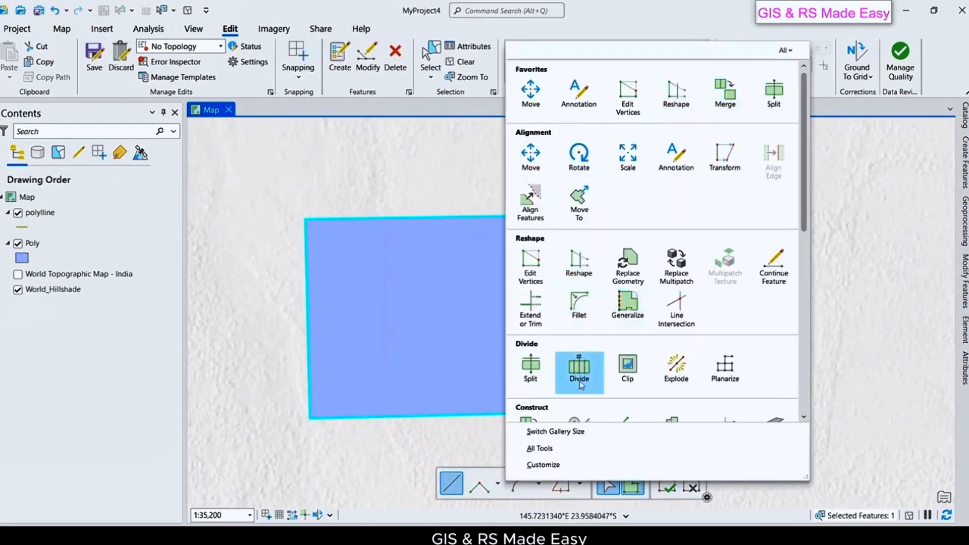
{"action": "left_click", "coordinate": [579, 370]}
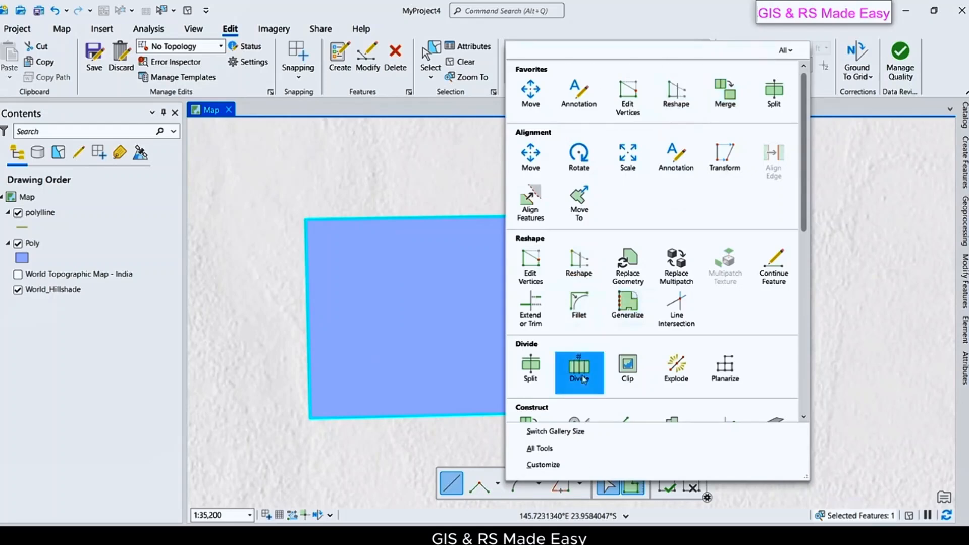
{"action": "left_click", "coordinate": [579, 369]}
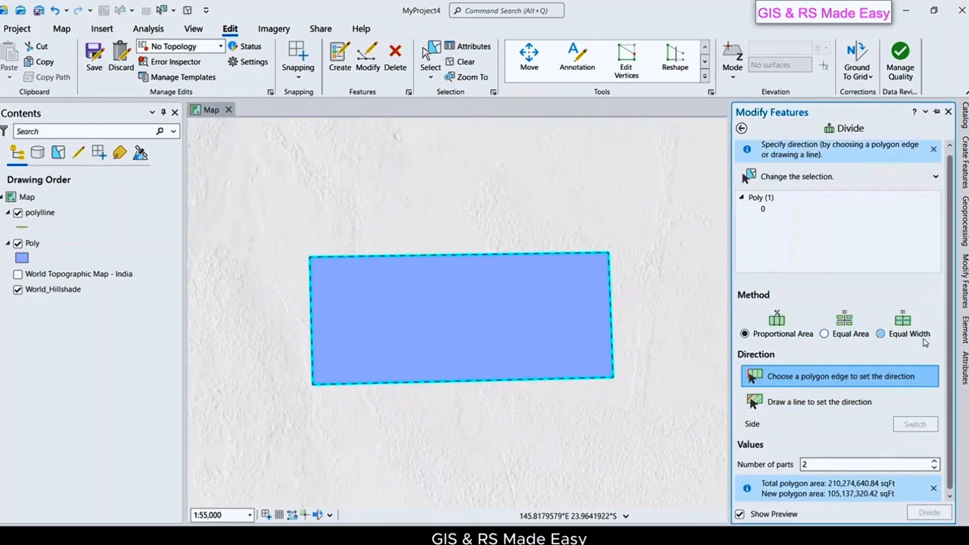
{"action": "mouse_move", "coordinate": [909, 334]}
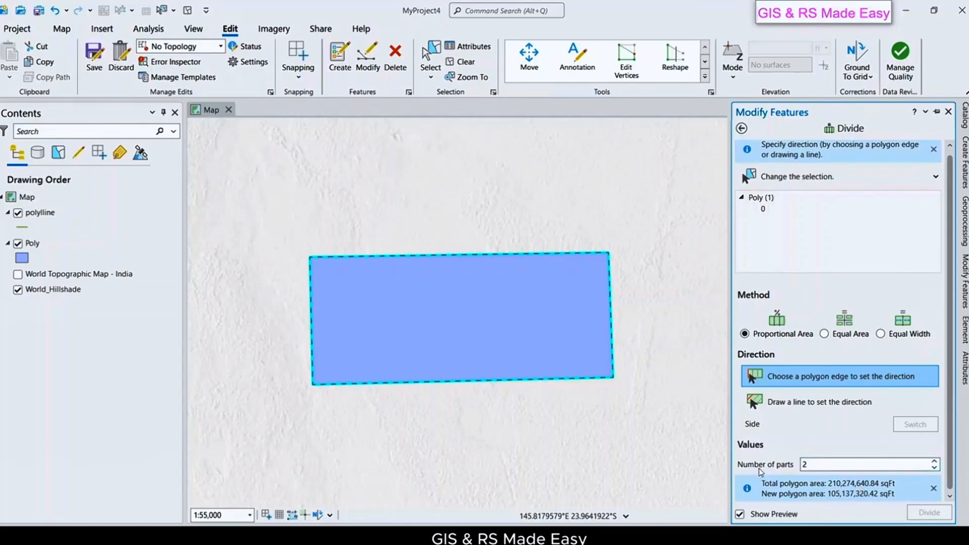
{"action": "mouse_move", "coordinate": [765, 473]}
{"action": "type", "text": "3"}
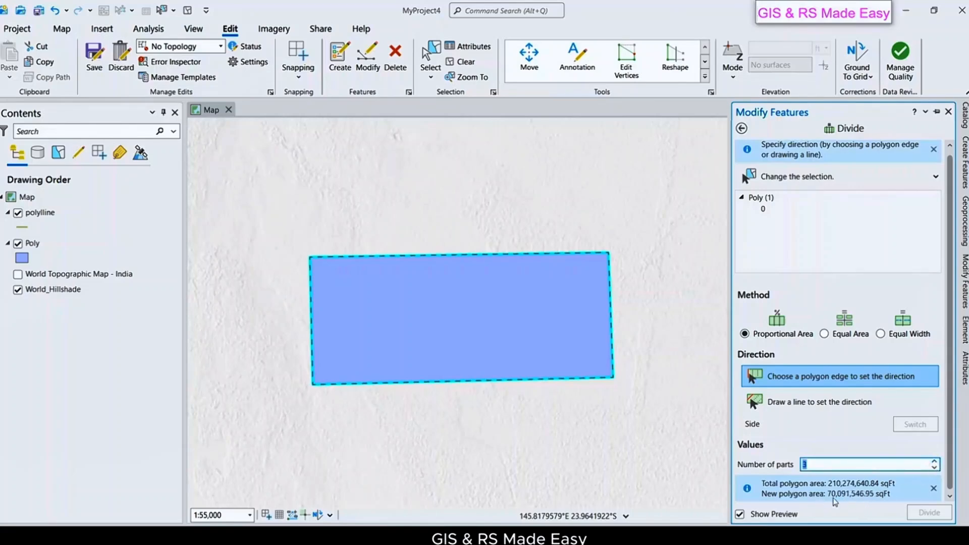
{"action": "mouse_move", "coordinate": [845, 501]}
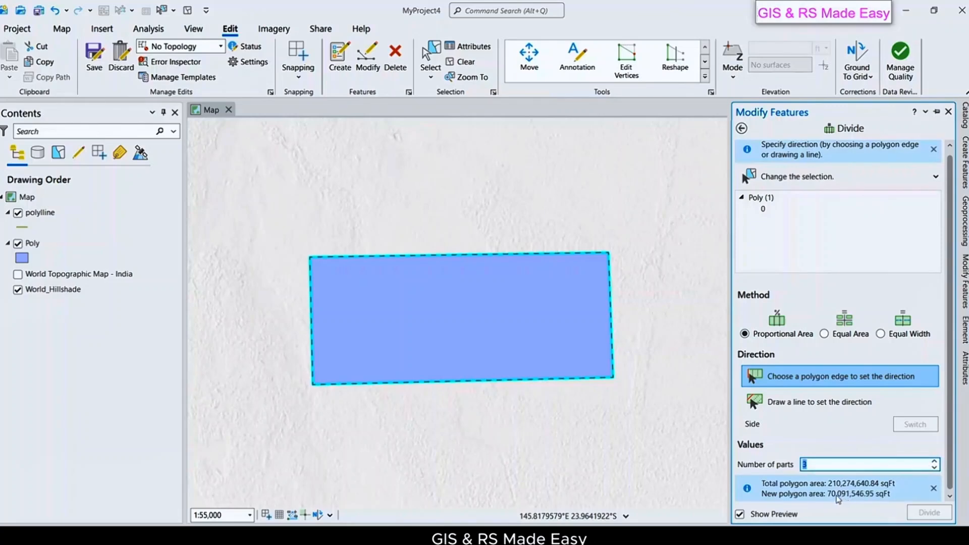
{"action": "mouse_move", "coordinate": [903, 488]}
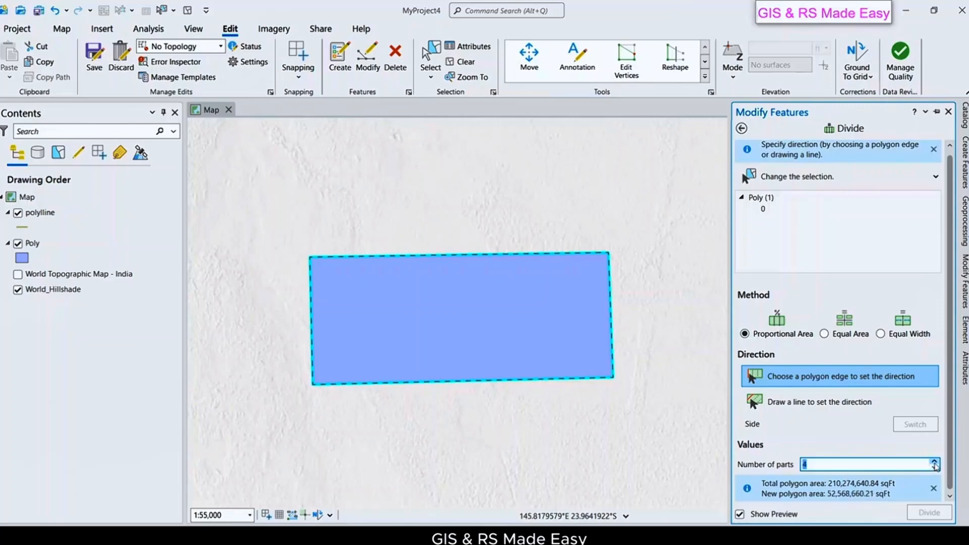
Set 4 parts, draw the direction line along the left edge, and divide
{"action": "left_click", "coordinate": [936, 461]}
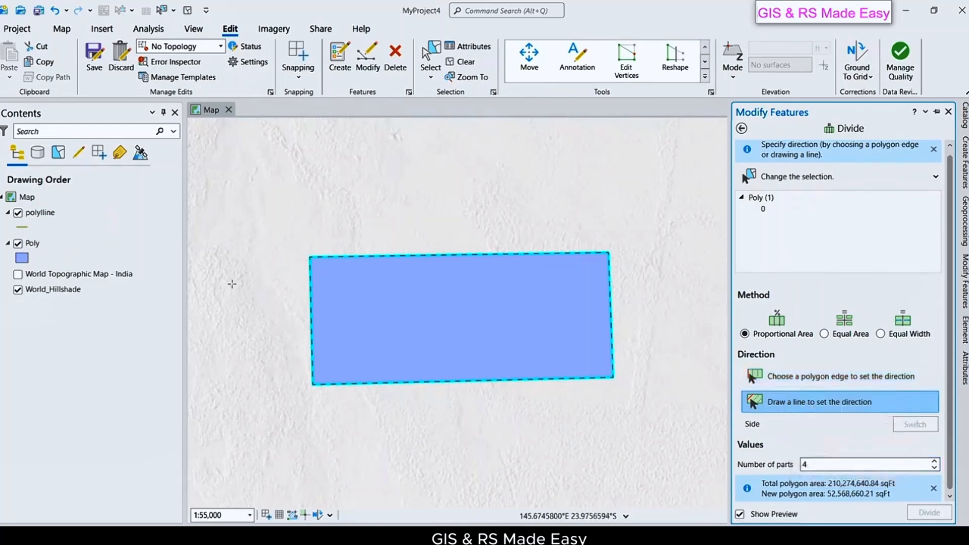
{"action": "mouse_move", "coordinate": [302, 211]}
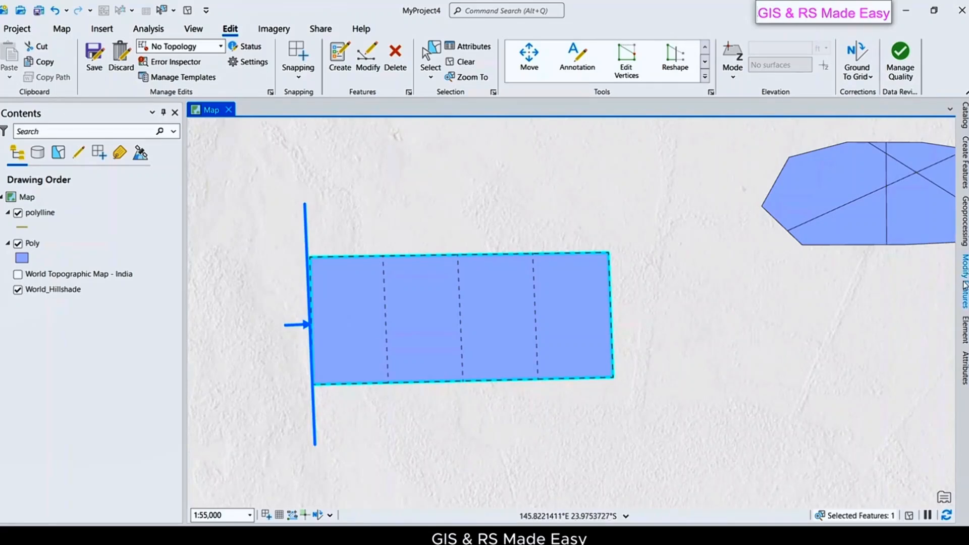
{"action": "left_click", "coordinate": [367, 60]}
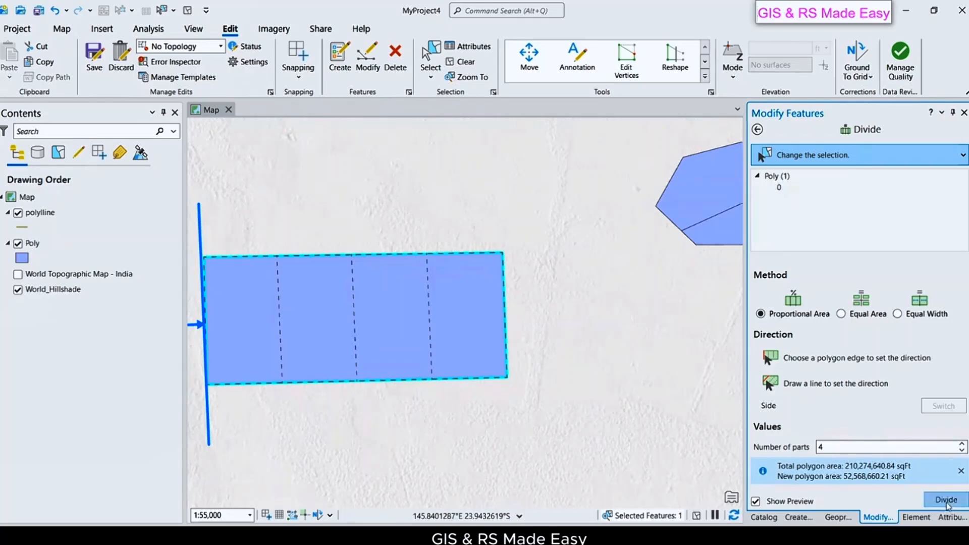
{"action": "left_click", "coordinate": [945, 499]}
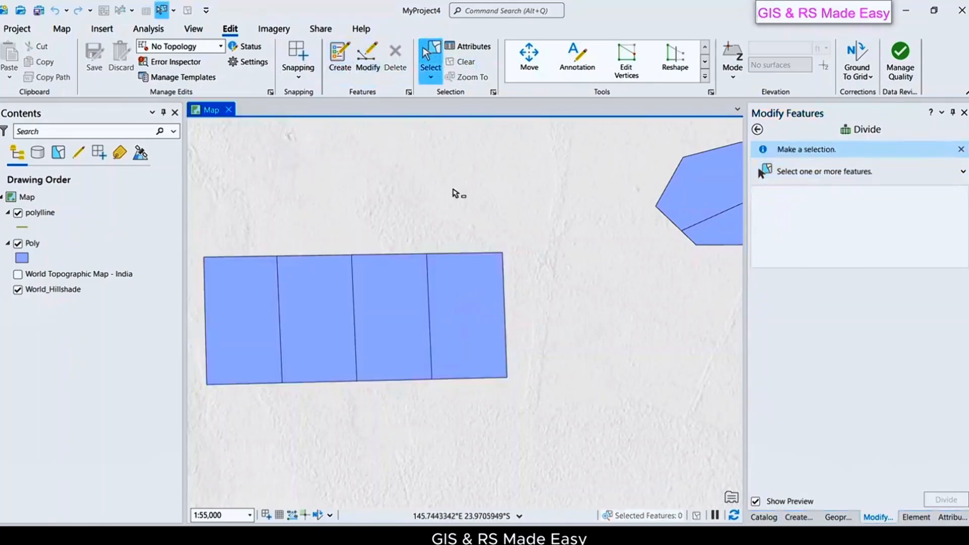
{"action": "mouse_move", "coordinate": [526, 329]}
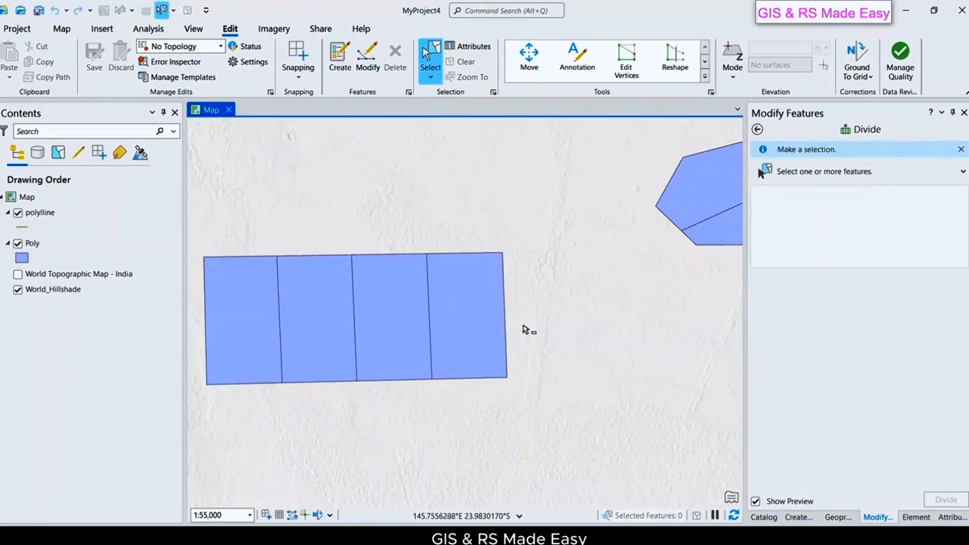
{"action": "mouse_move", "coordinate": [512, 273]}
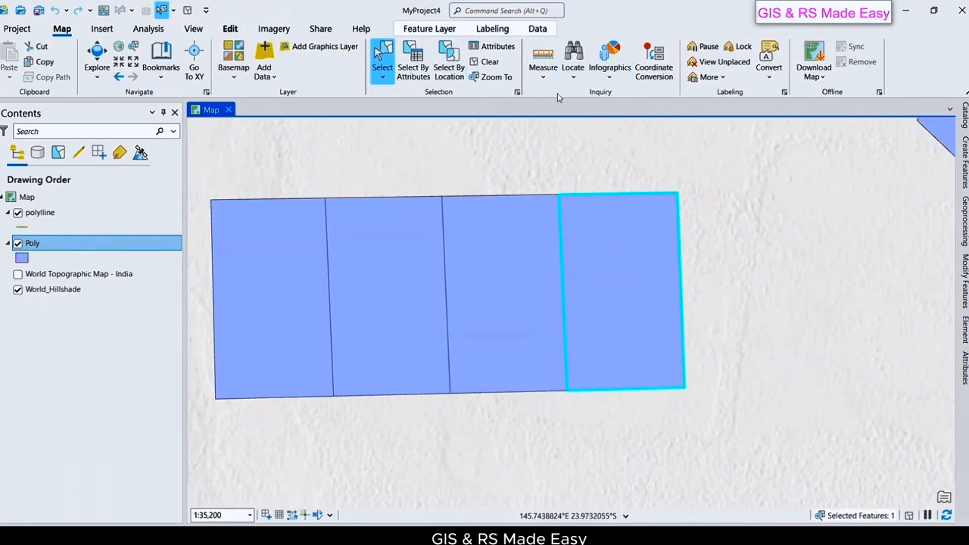
Load the rightmost part into the Divide tool and switch the method to Equal Area
{"action": "left_click", "coordinate": [230, 28]}
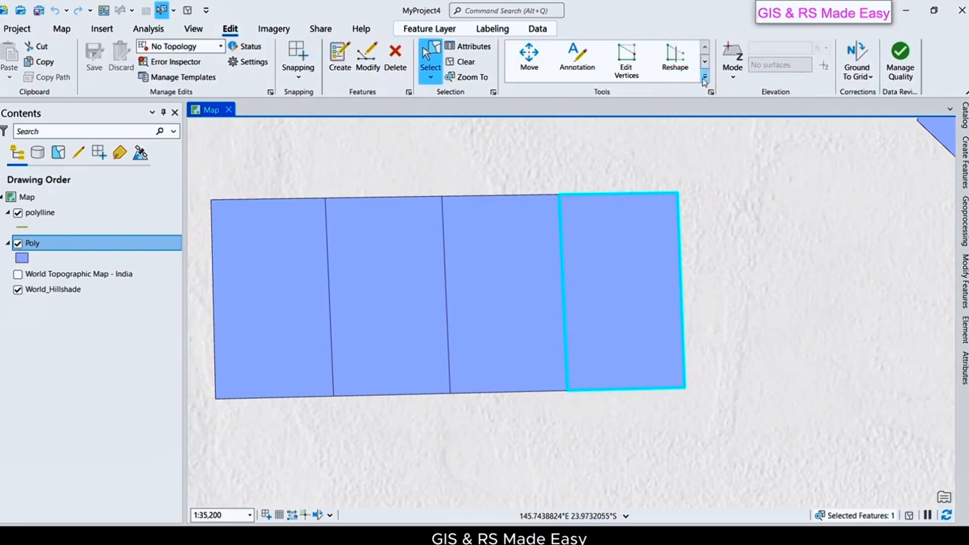
{"action": "left_click", "coordinate": [704, 77]}
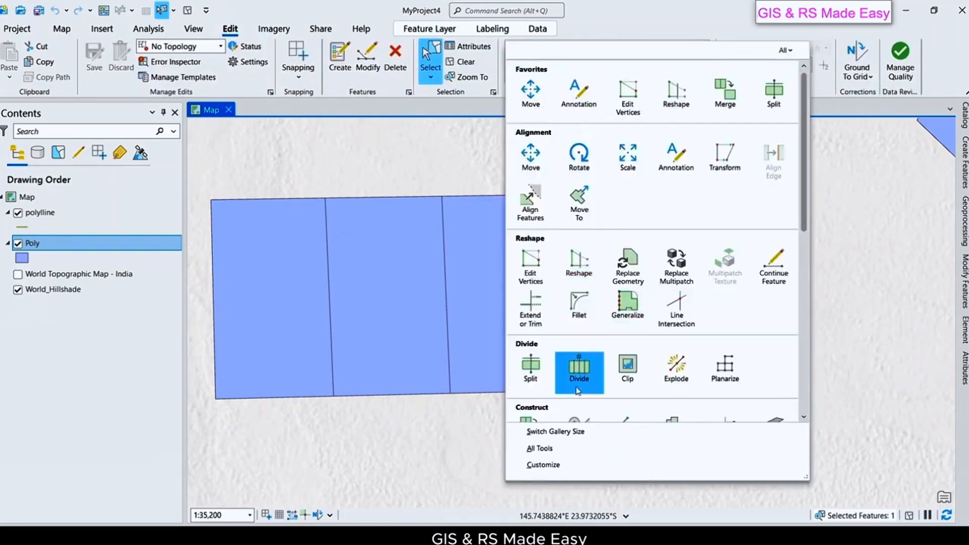
{"action": "left_click", "coordinate": [579, 370]}
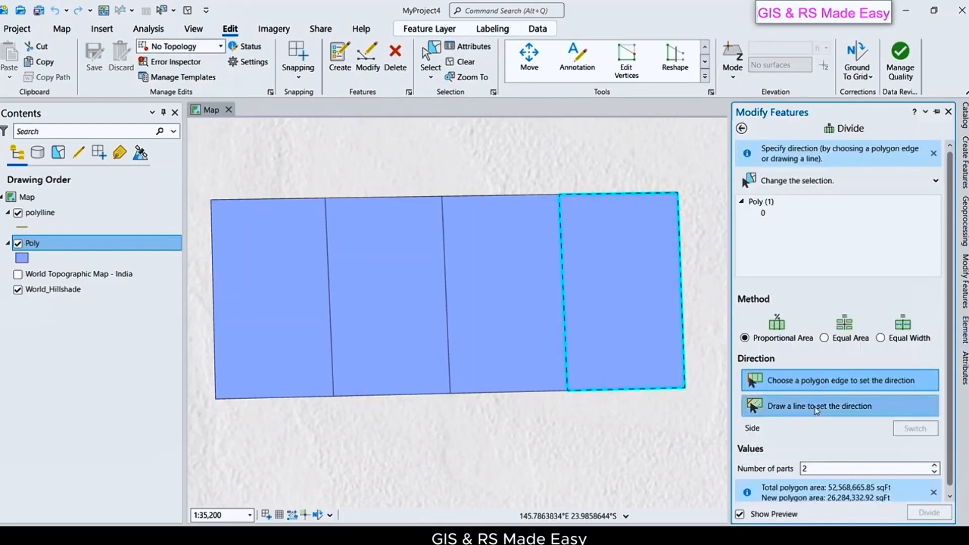
{"action": "left_click", "coordinate": [837, 380]}
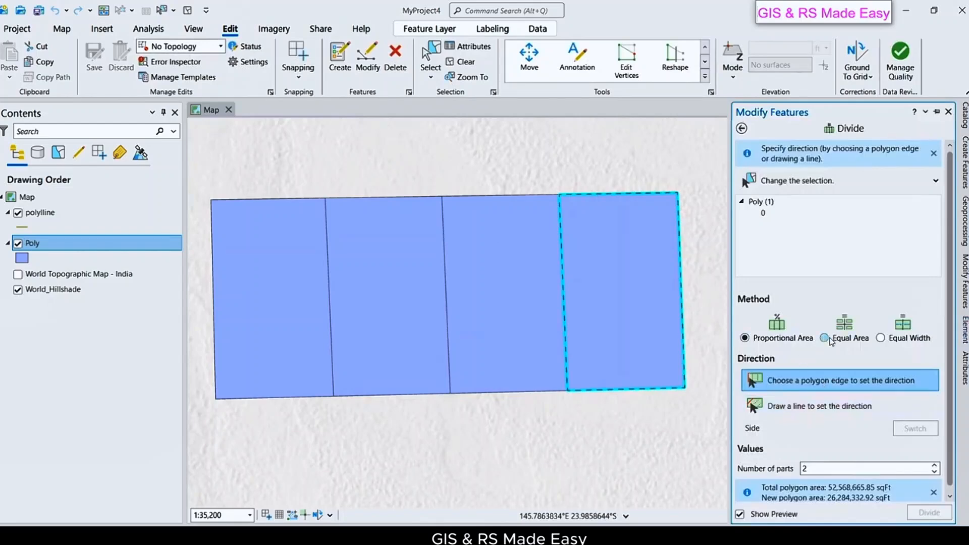
{"action": "mouse_move", "coordinate": [827, 338]}
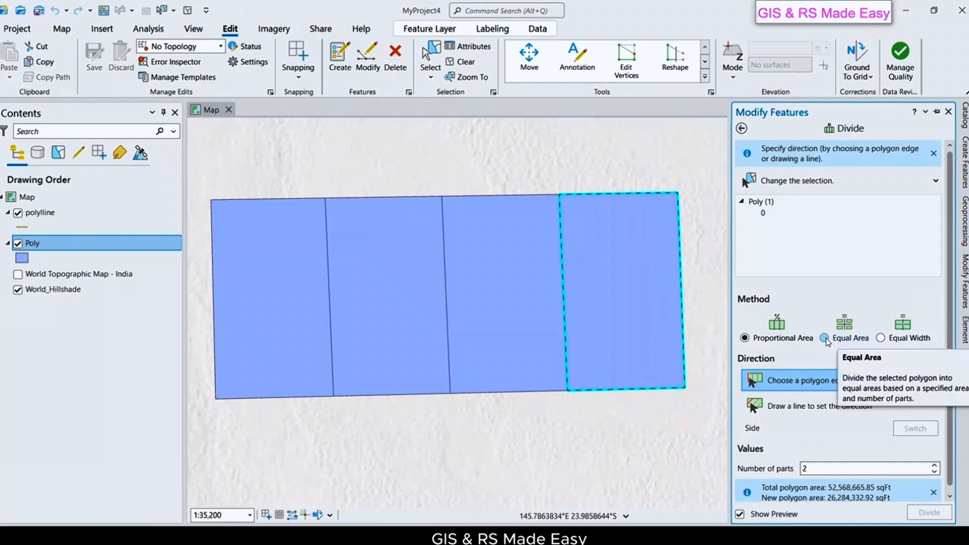
{"action": "left_click", "coordinate": [823, 338]}
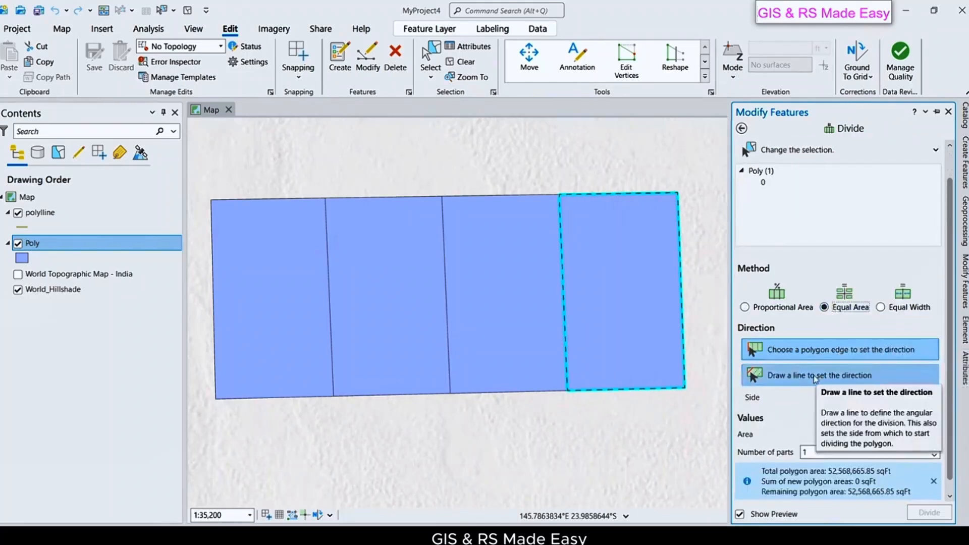
Draw the direction line below the strip, use 10,000,000 sqFt area, 5 parts, and divide
{"action": "left_click", "coordinate": [839, 375]}
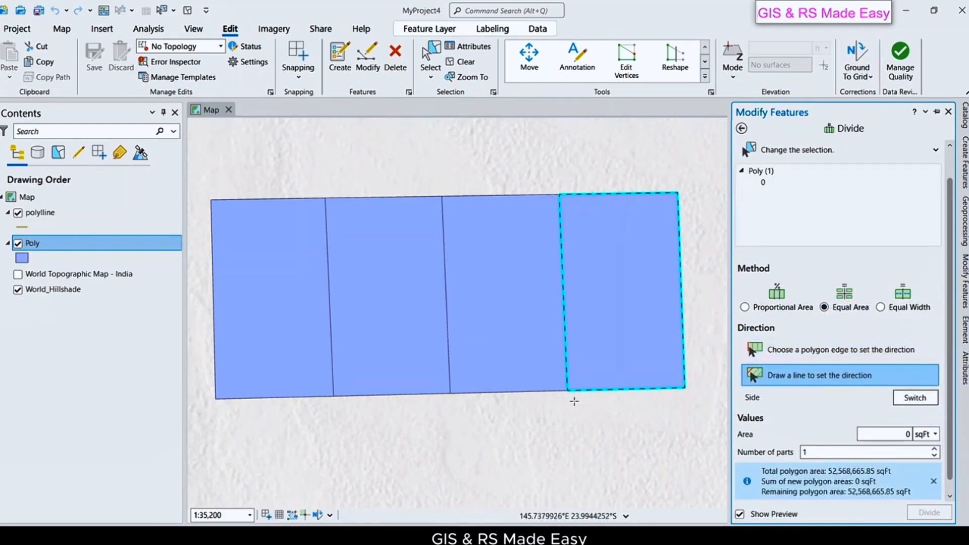
{"action": "mouse_move", "coordinate": [566, 400]}
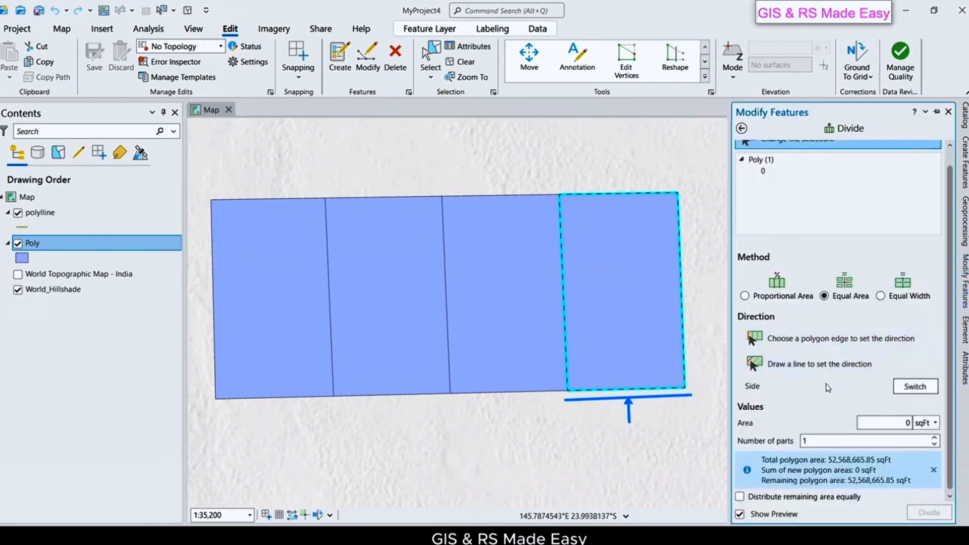
{"action": "left_click", "coordinate": [890, 423]}
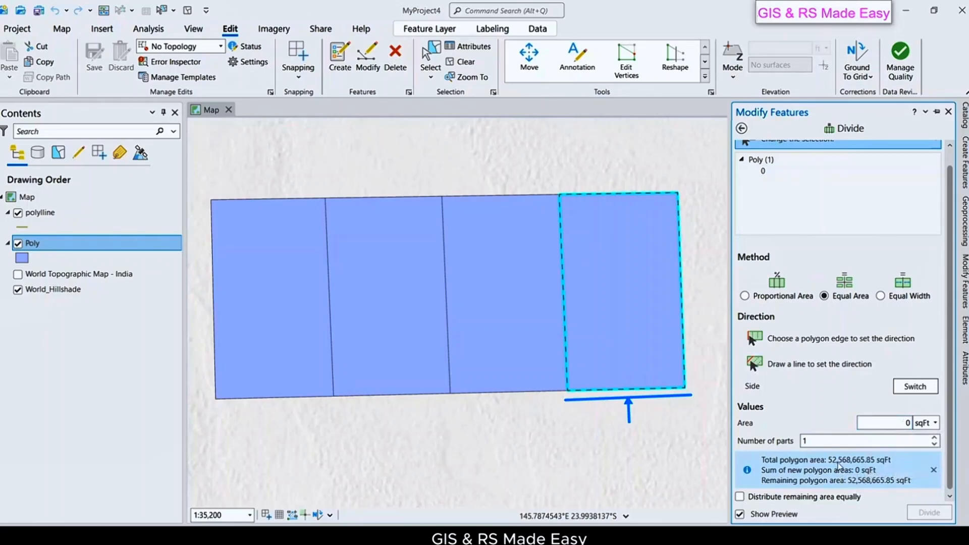
{"action": "mouse_move", "coordinate": [834, 468]}
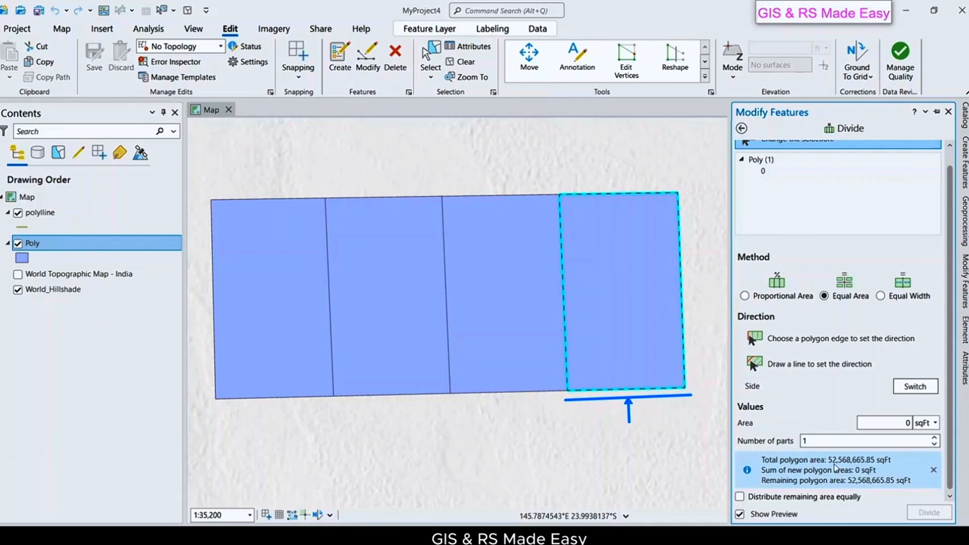
{"action": "mouse_move", "coordinate": [841, 468]}
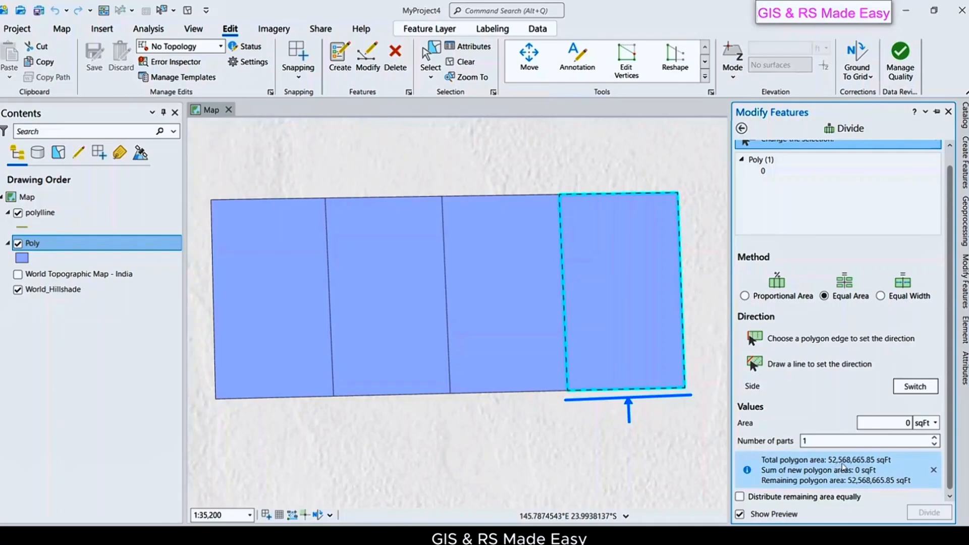
{"action": "left_click", "coordinate": [890, 423]}
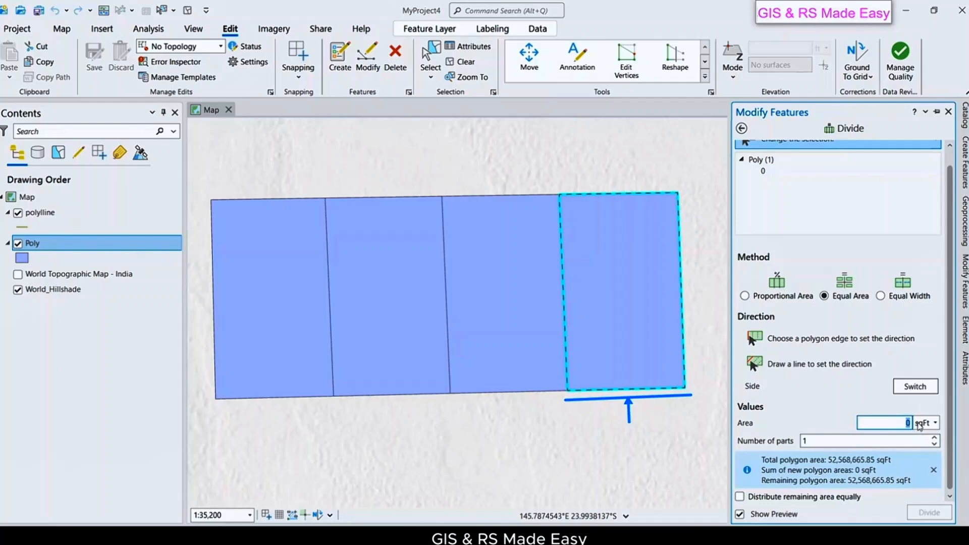
{"action": "mouse_move", "coordinate": [889, 422]}
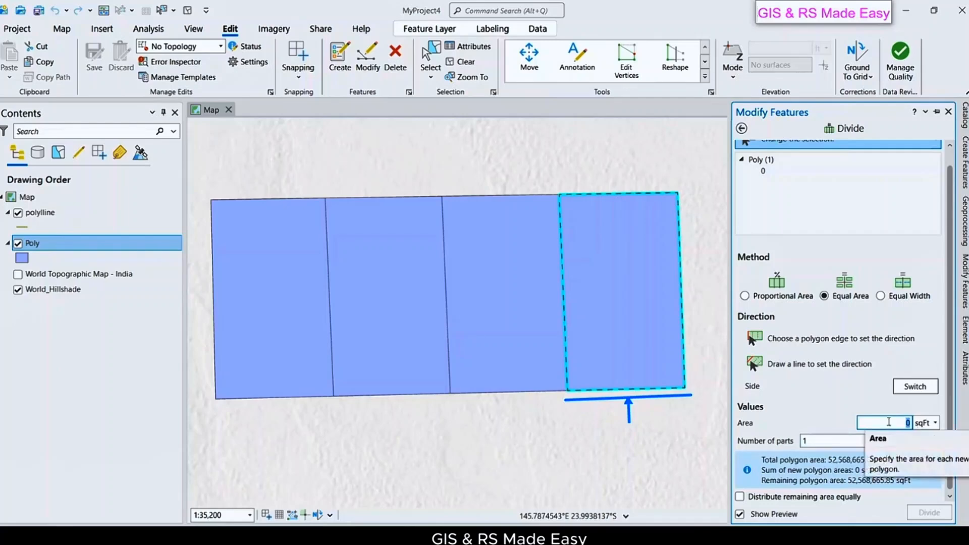
{"action": "type", "text": "1"}
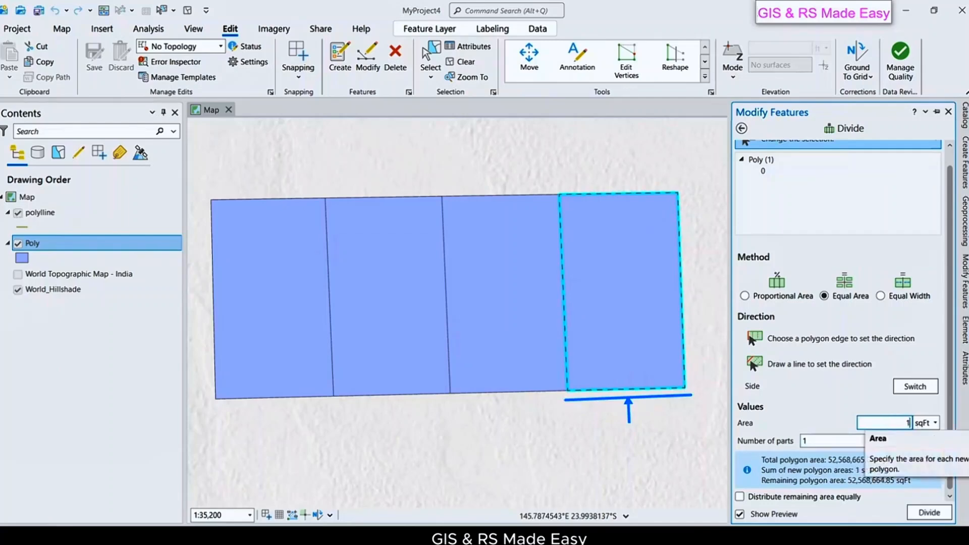
{"action": "type", "text": "000,000"}
{"action": "left_click", "coordinate": [832, 441]}
{"action": "type", "text": "4"}
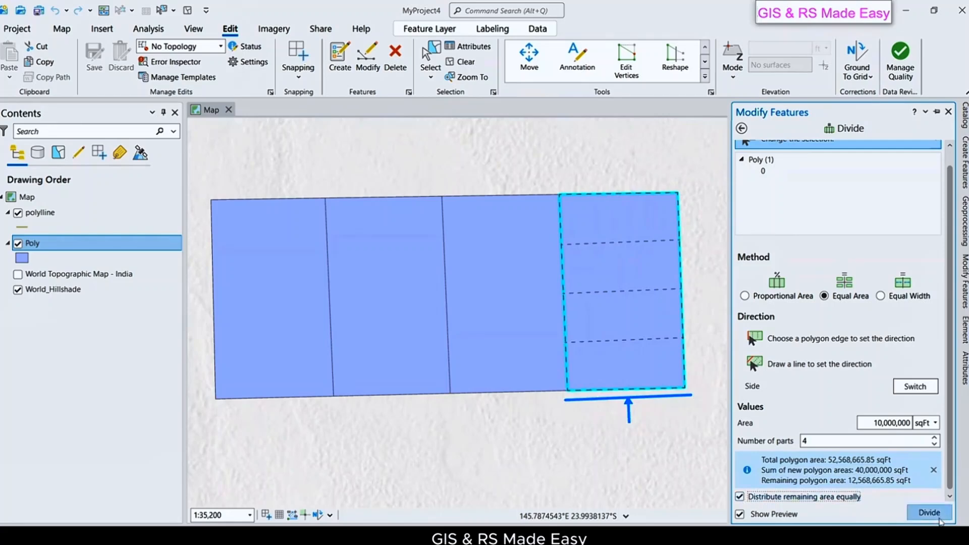
{"action": "left_click", "coordinate": [936, 438]}
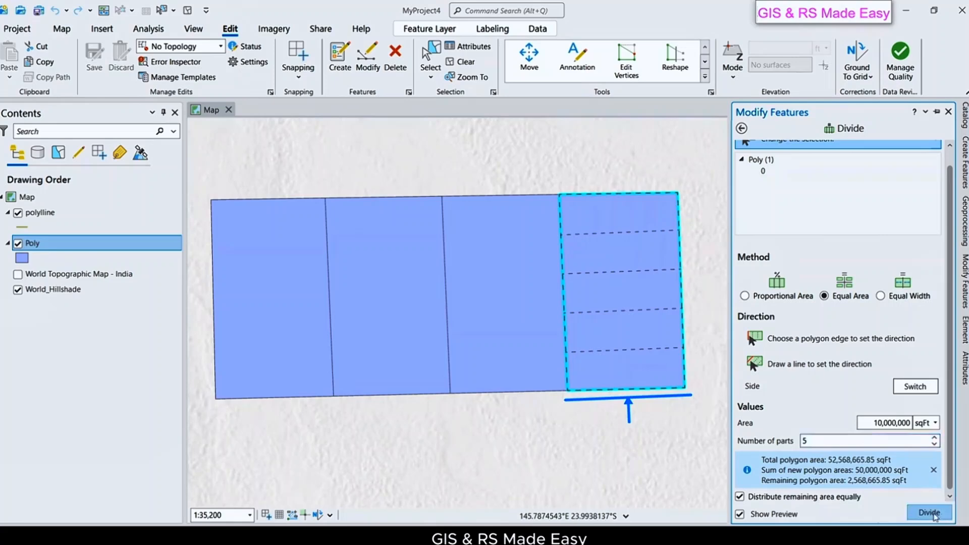
{"action": "left_click", "coordinate": [930, 512]}
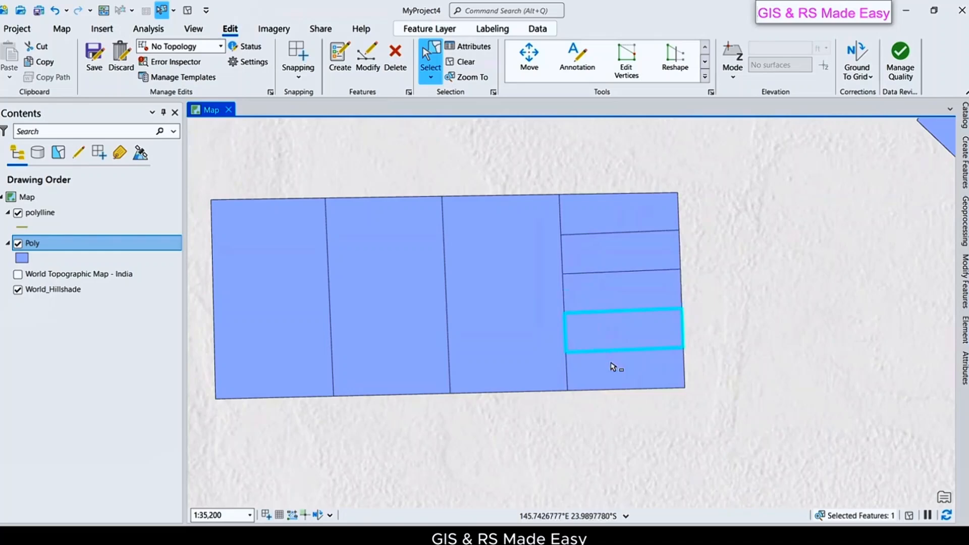
Select the second vertical strip from the left and choose the Equal Width method
{"action": "left_click", "coordinate": [626, 251]}
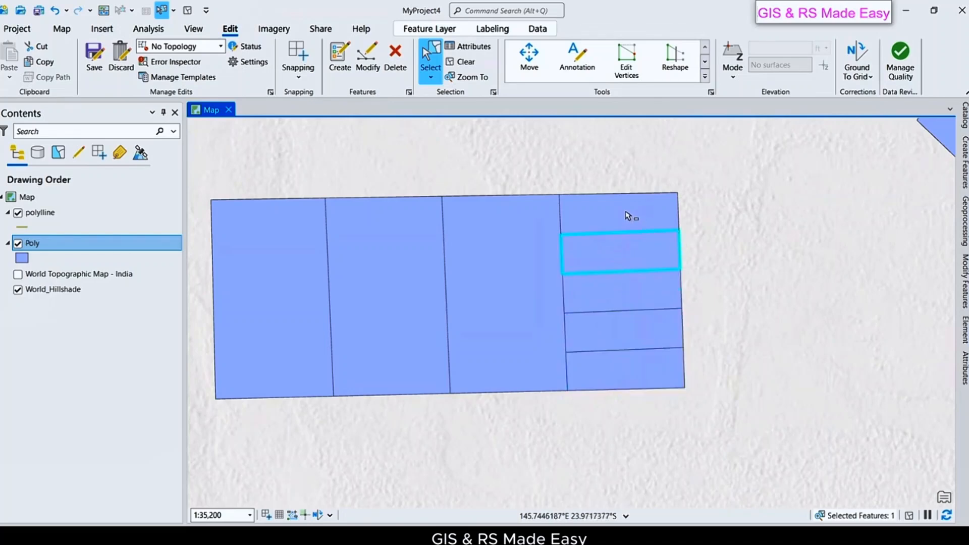
{"action": "left_click", "coordinate": [408, 286]}
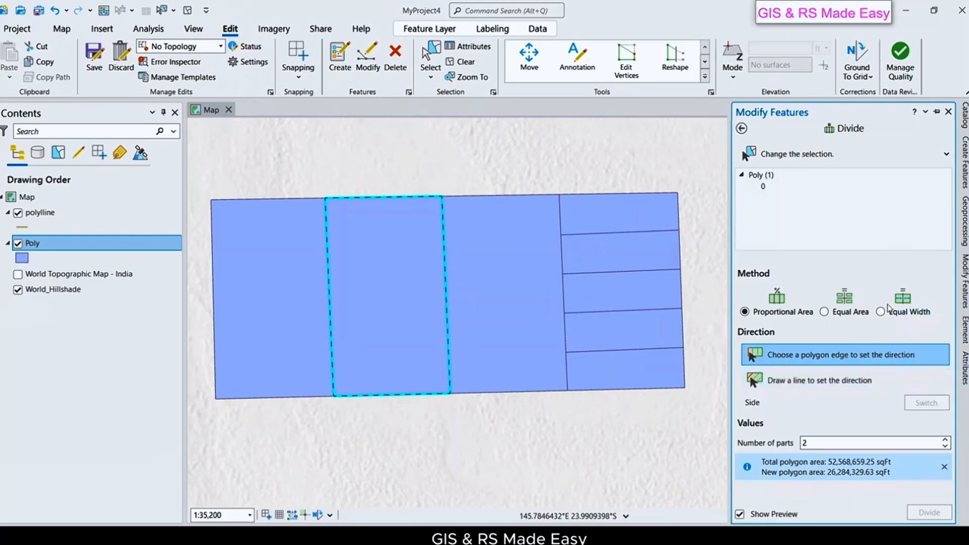
{"action": "left_click", "coordinate": [881, 311]}
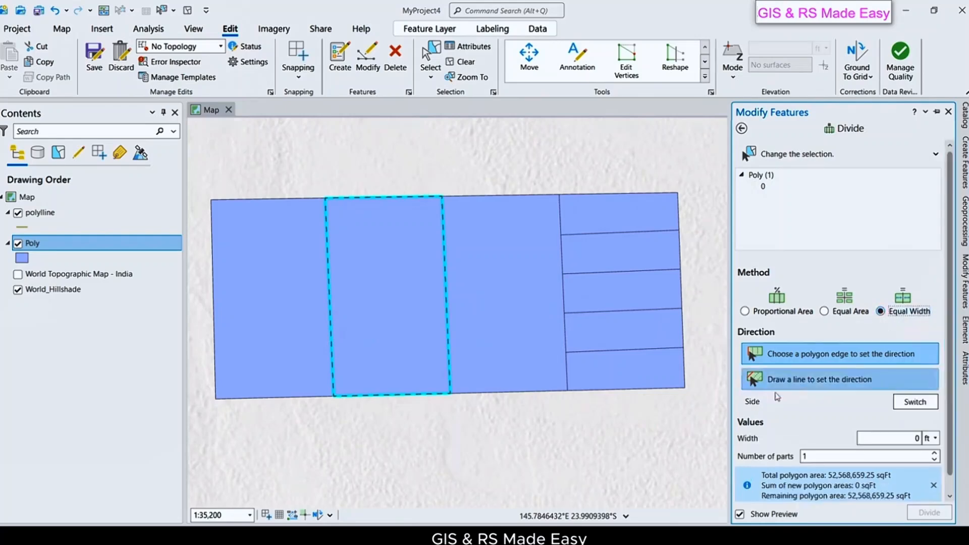
{"action": "mouse_move", "coordinate": [819, 379]}
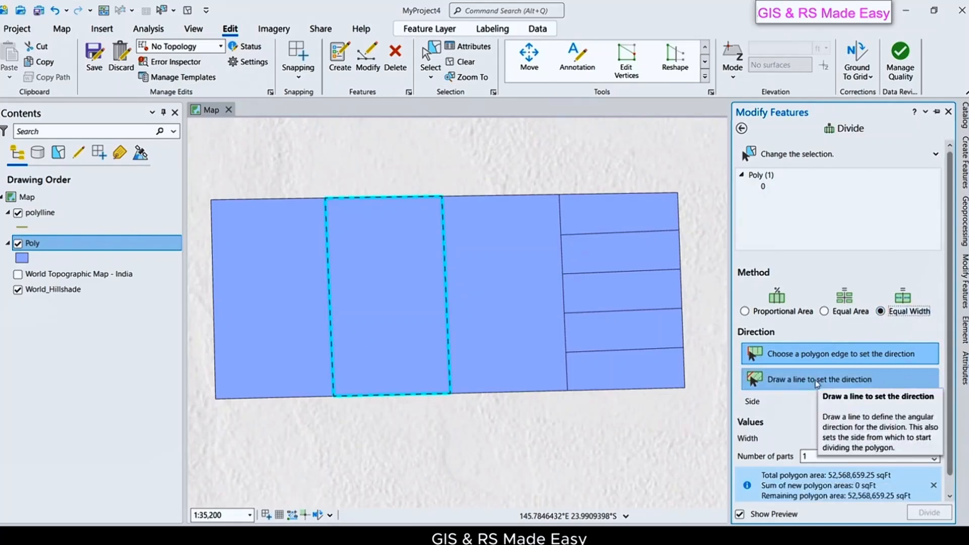
Draw the top direction line, set width 2000 ft, 4 parts with remainder merged, and divide
{"action": "left_click", "coordinate": [819, 379]}
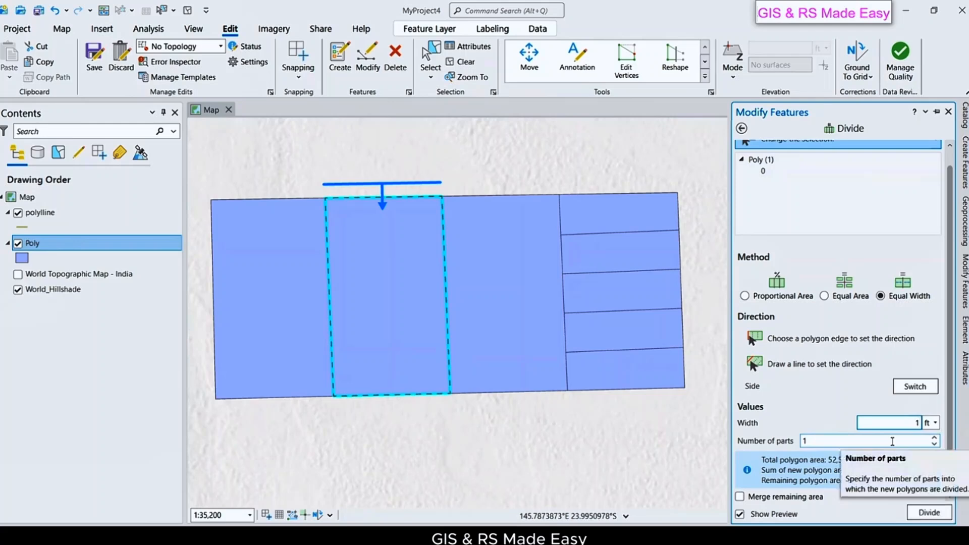
{"action": "type", "text": "10"}
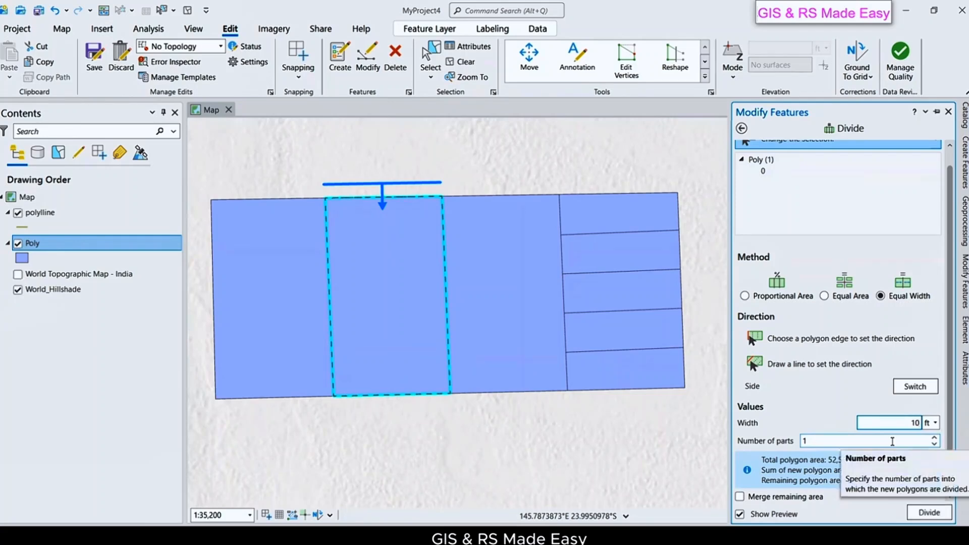
{"action": "type", "text": "1000"}
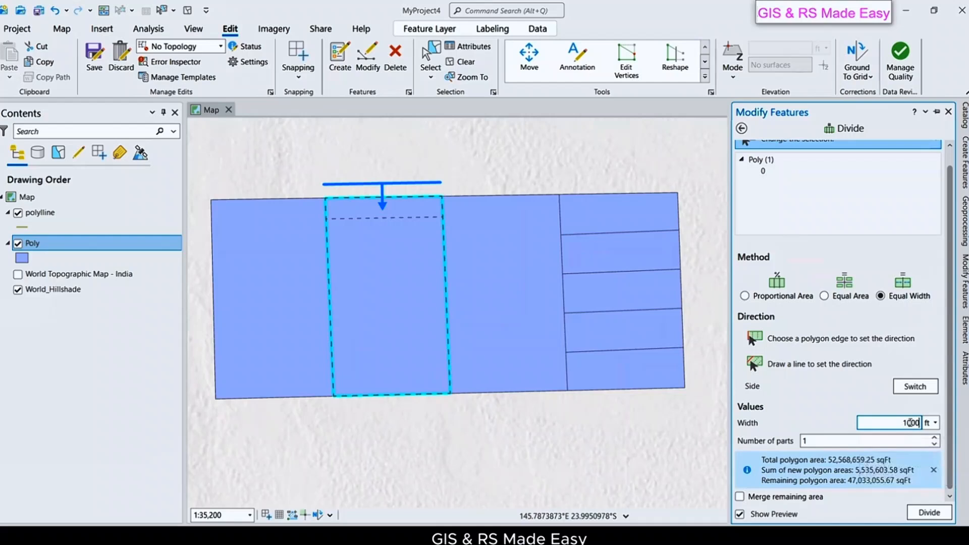
{"action": "type", "text": "2000"}
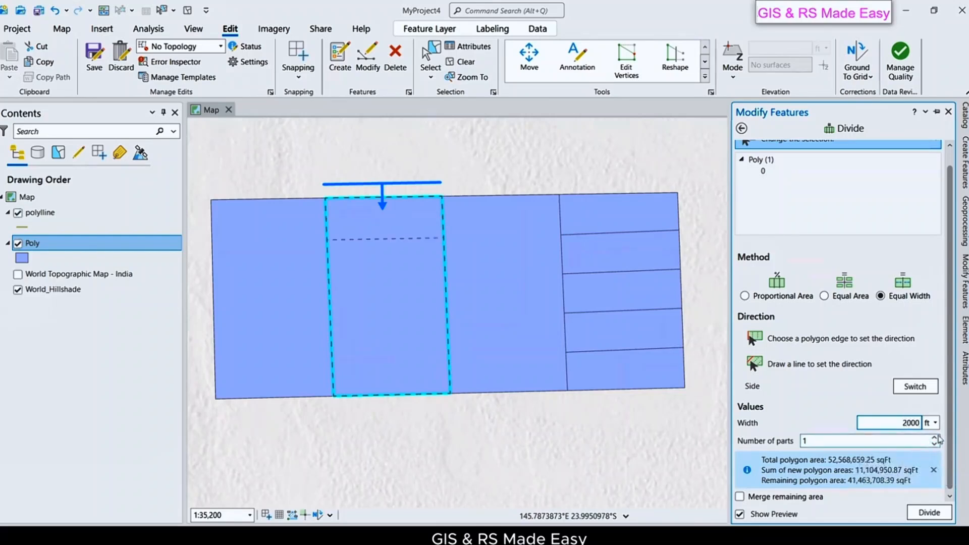
{"action": "left_click", "coordinate": [936, 438]}
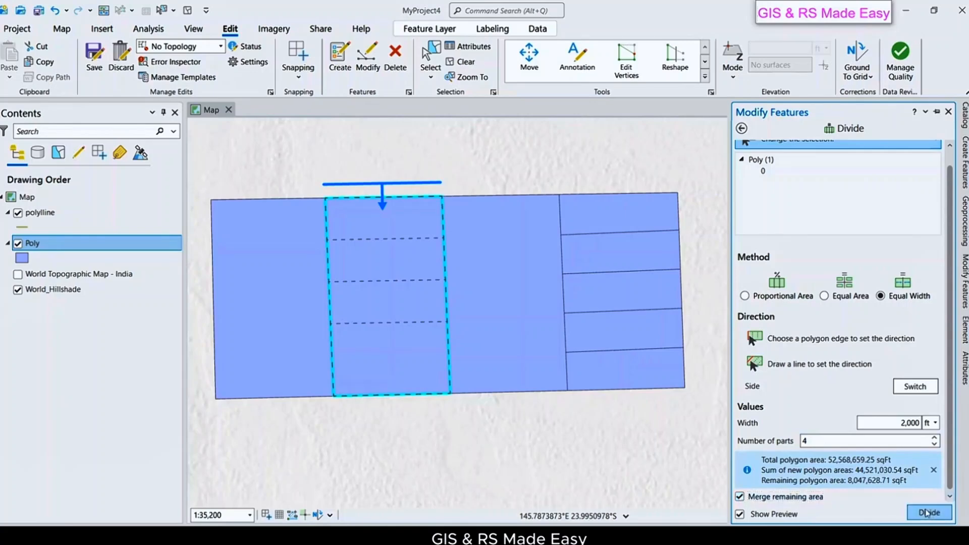
{"action": "left_click", "coordinate": [929, 512]}
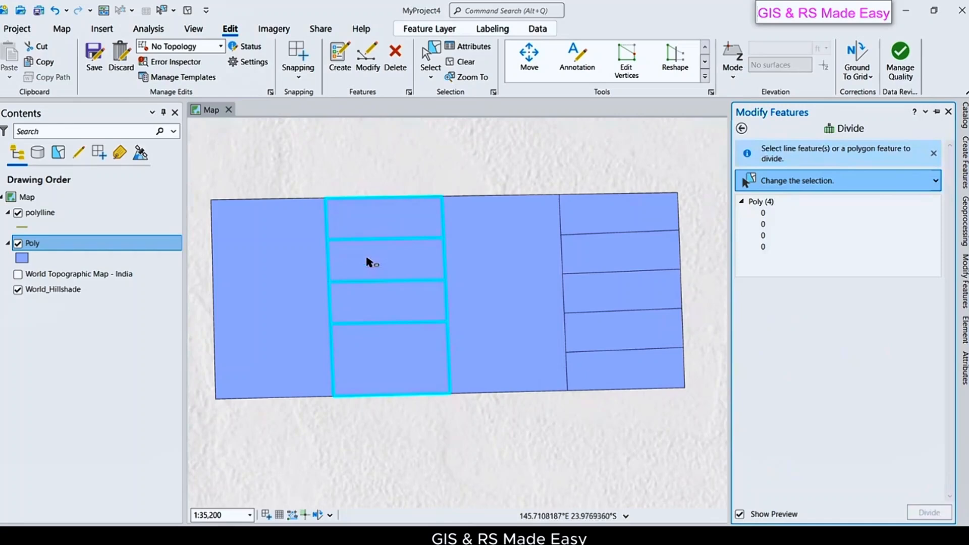
{"action": "mouse_move", "coordinate": [391, 284]}
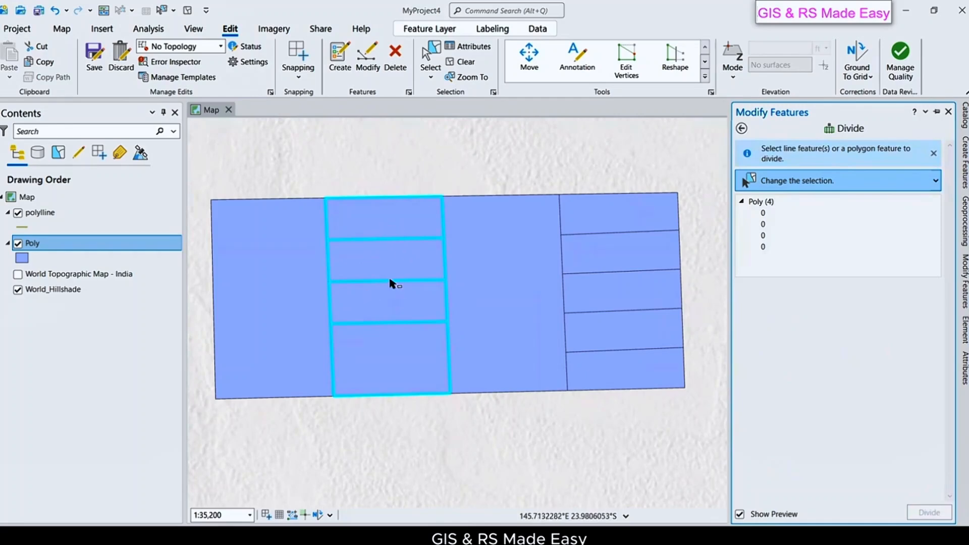
{"action": "mouse_move", "coordinate": [382, 346]}
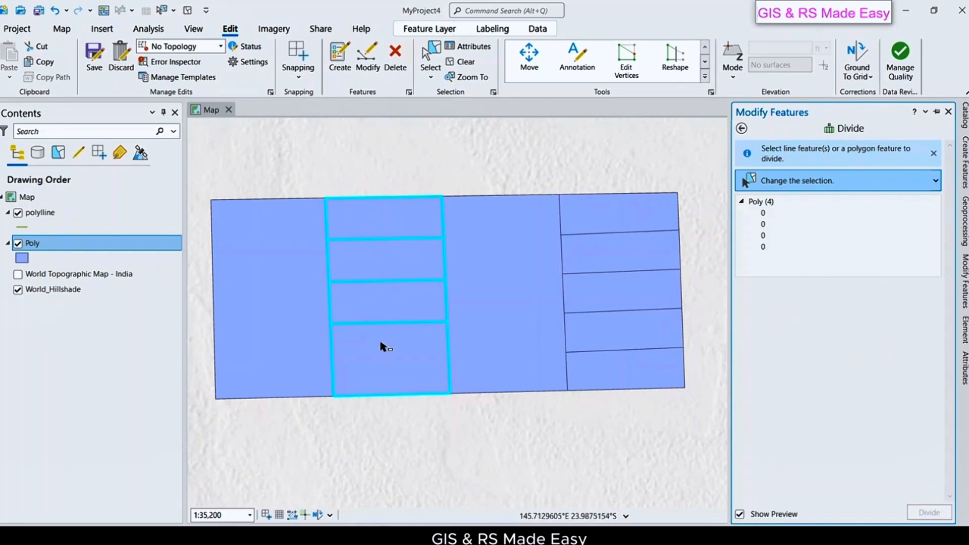
{"action": "mouse_move", "coordinate": [396, 377]}
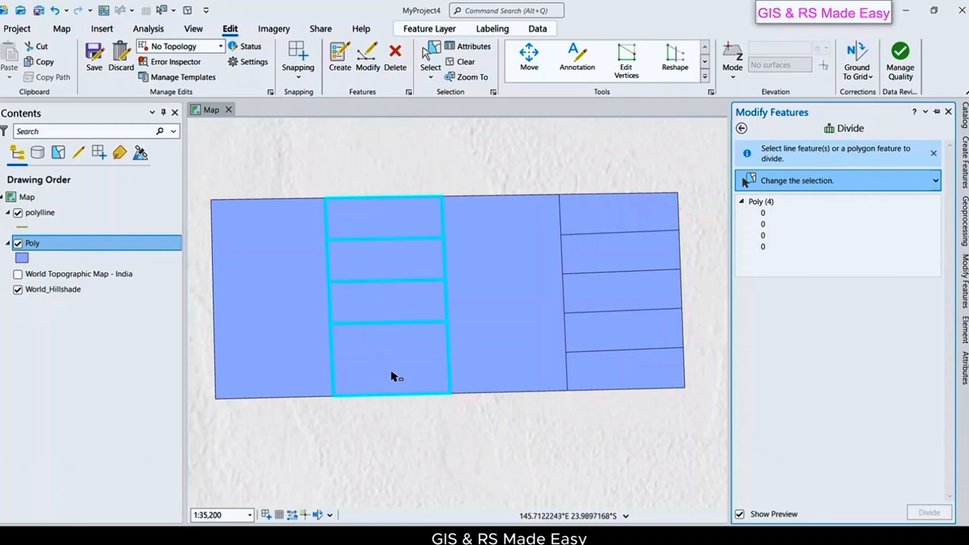
{"action": "mouse_move", "coordinate": [397, 368]}
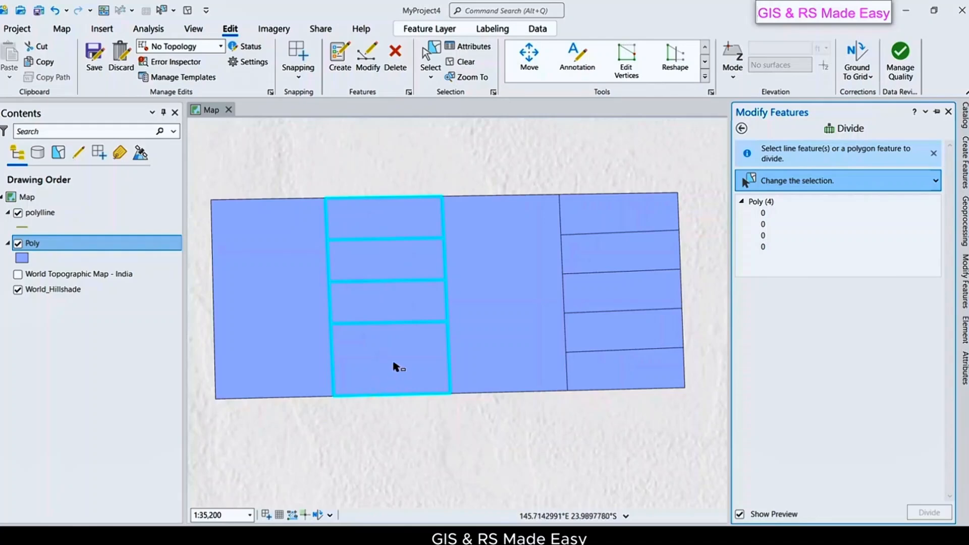